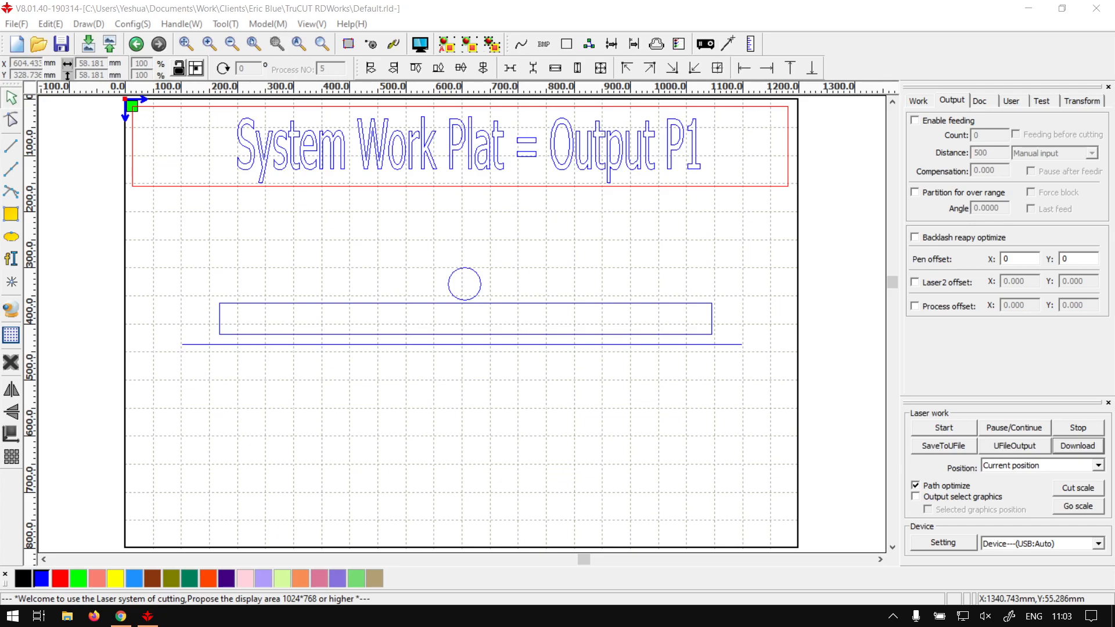
mouse_move(713, 33)
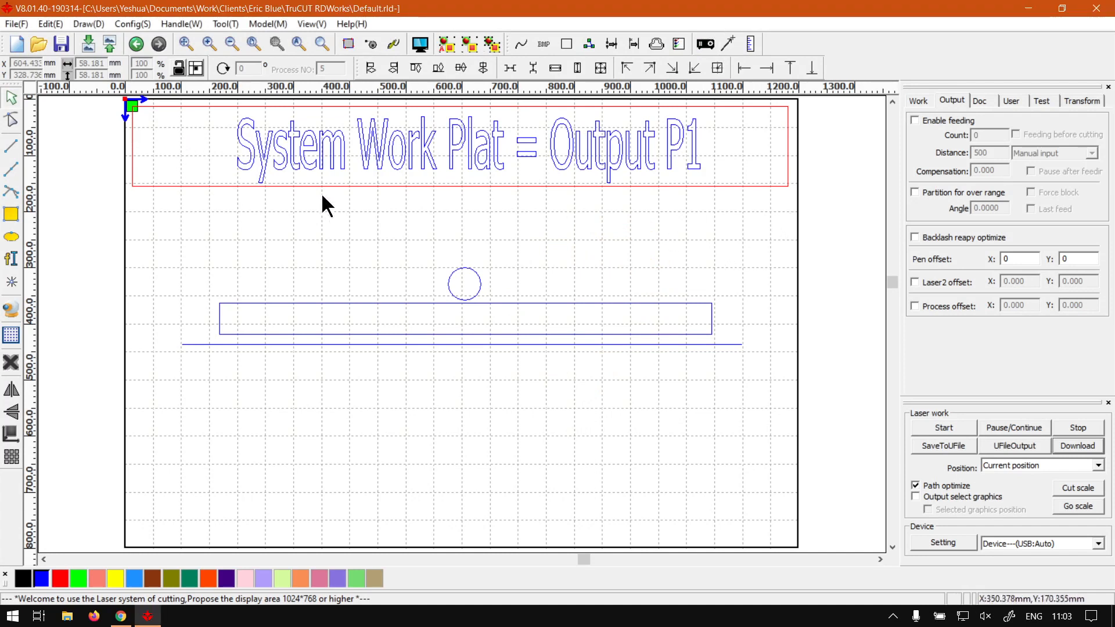
mouse_move(503, 195)
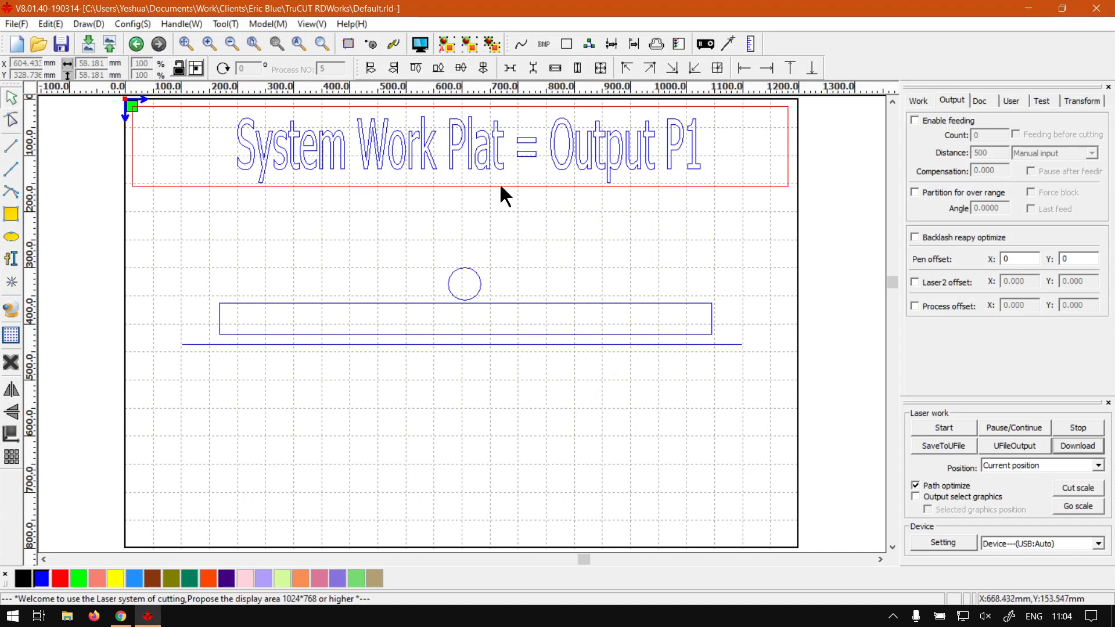
mouse_move(903, 165)
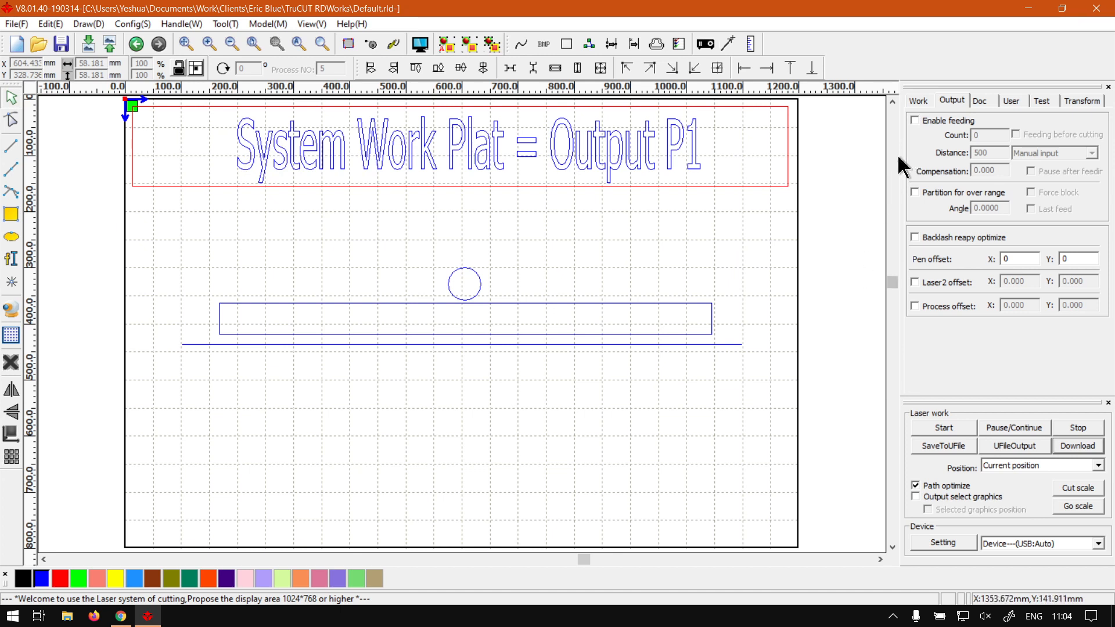
mouse_move(752, 113)
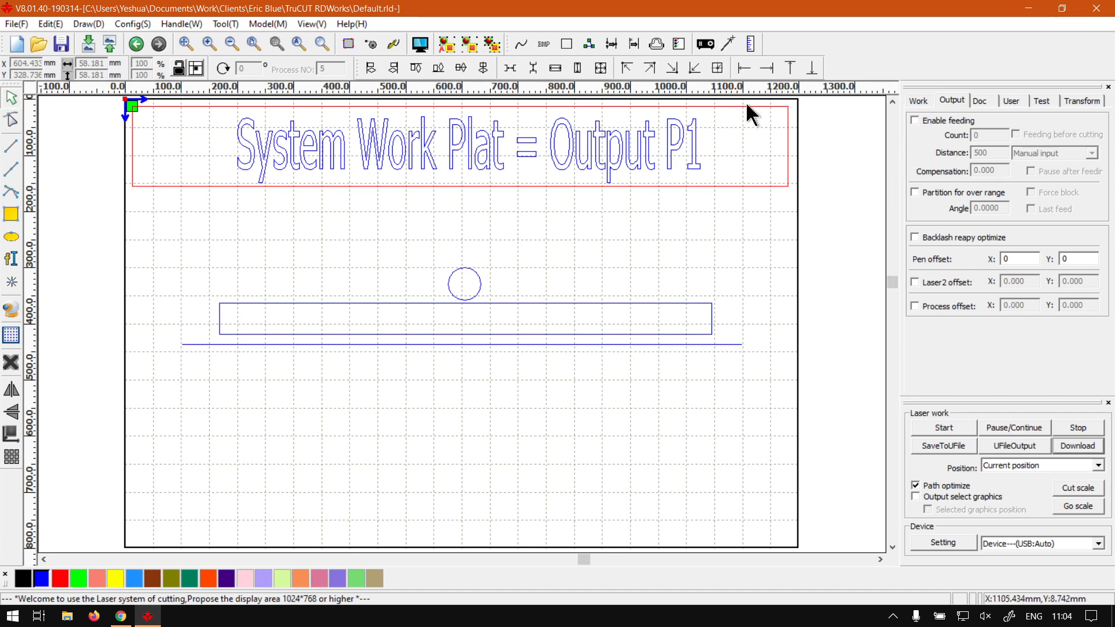
mouse_move(880, 329)
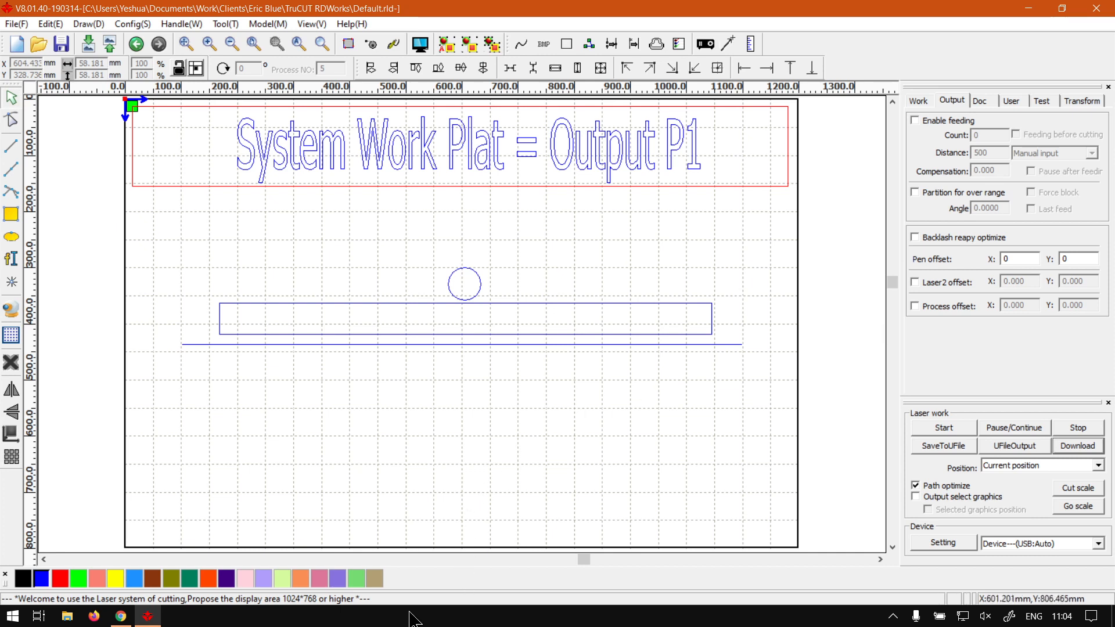
mouse_move(635, 618)
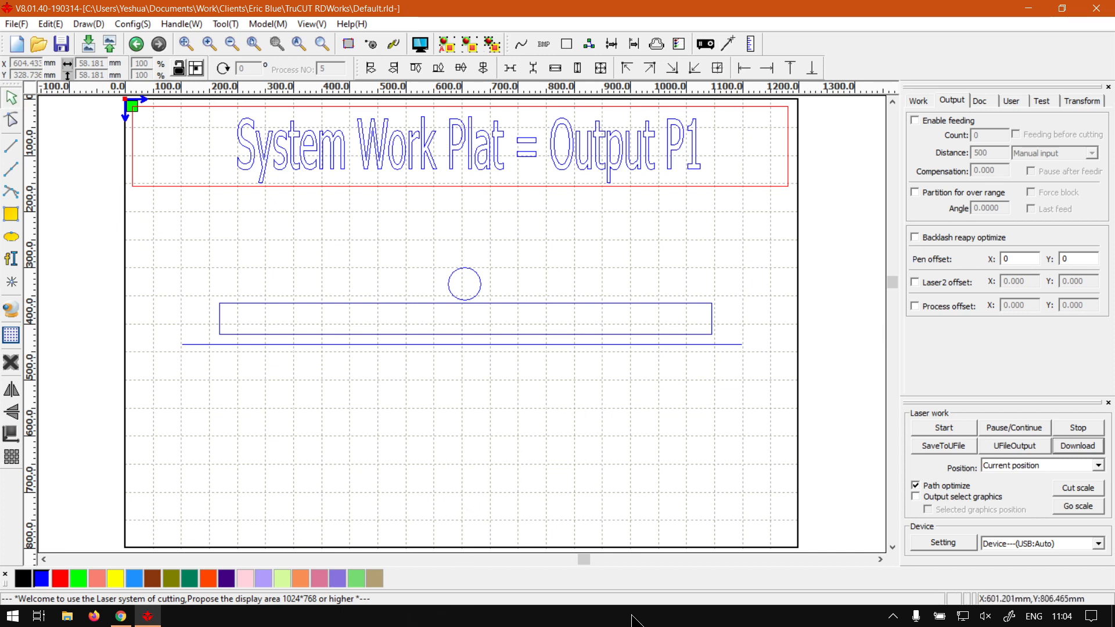
mouse_move(554, 336)
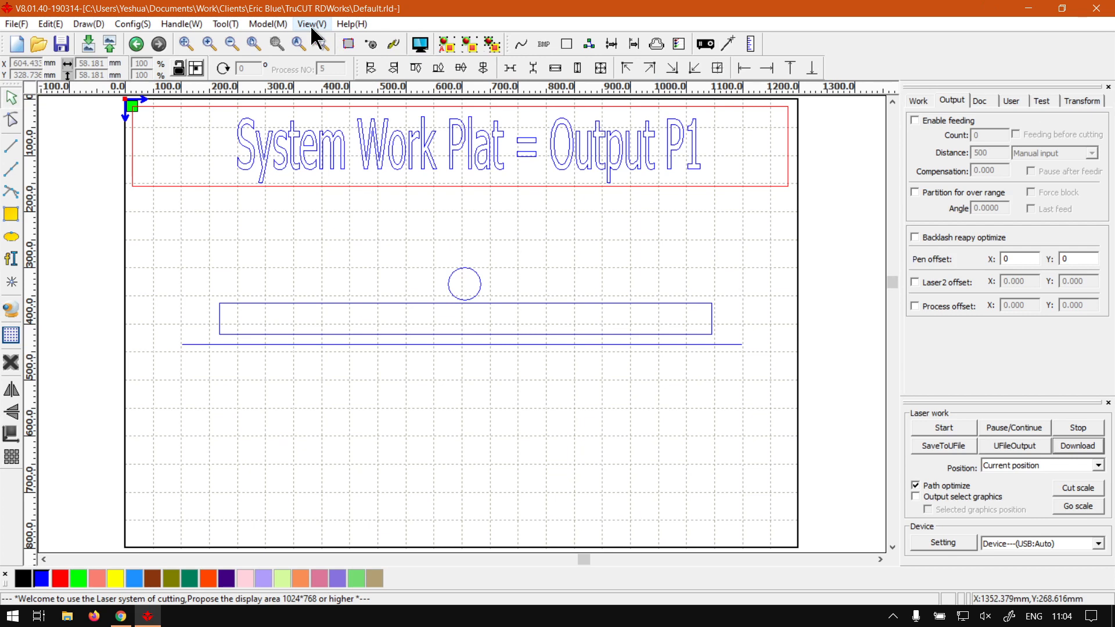
Step: Switch the interface display to show the Output tab, then enable feeding there
click(311, 24)
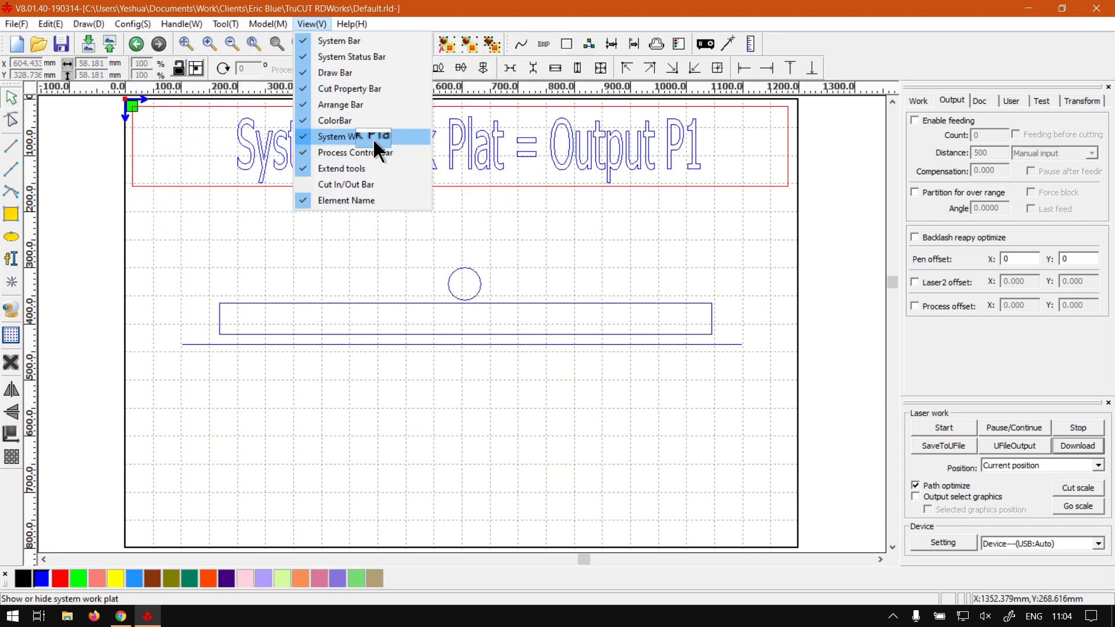
click(342, 136)
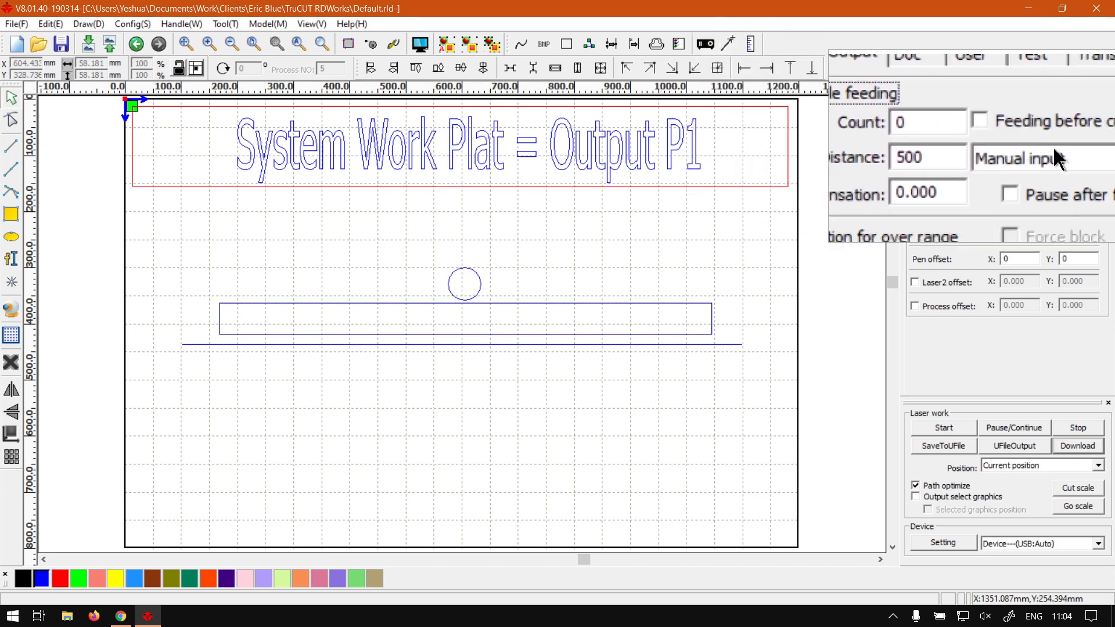
click(12, 615)
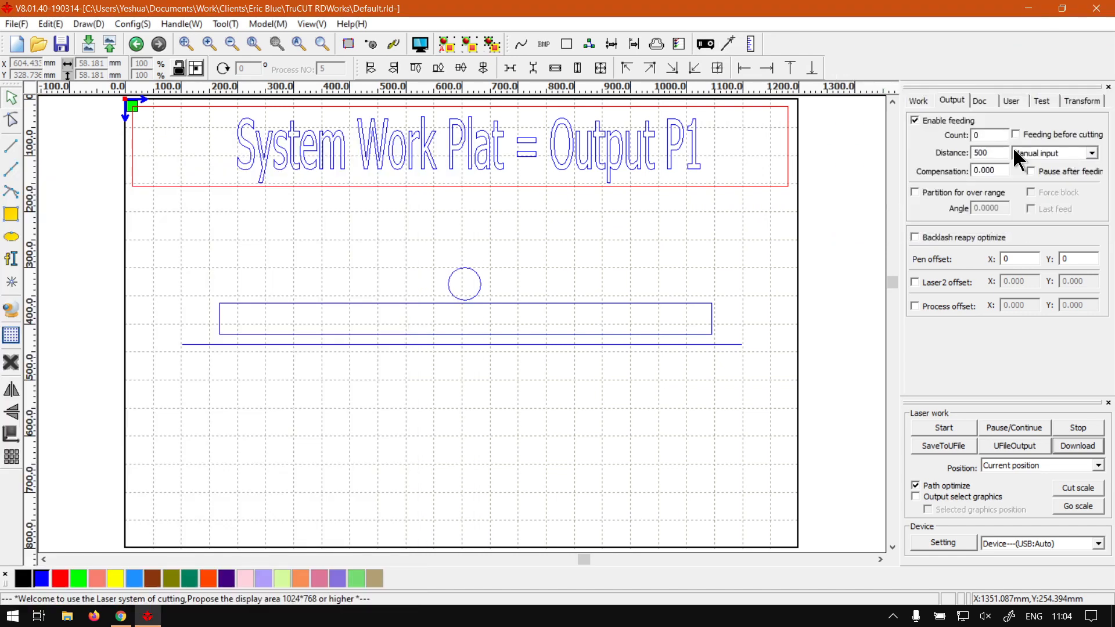
mouse_move(972, 225)
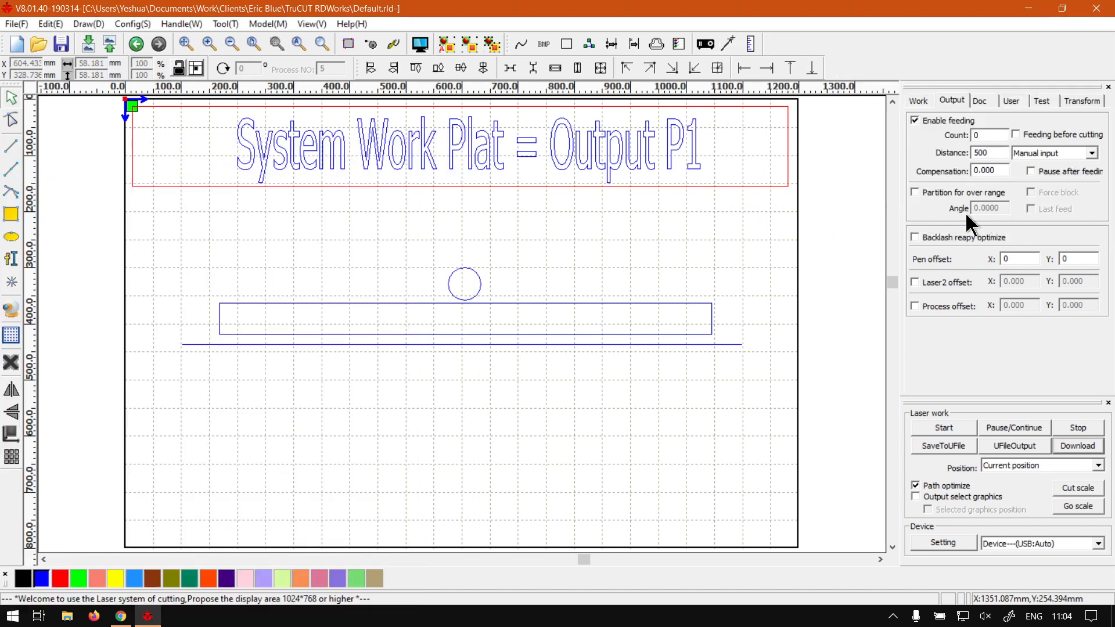
mouse_move(414, 419)
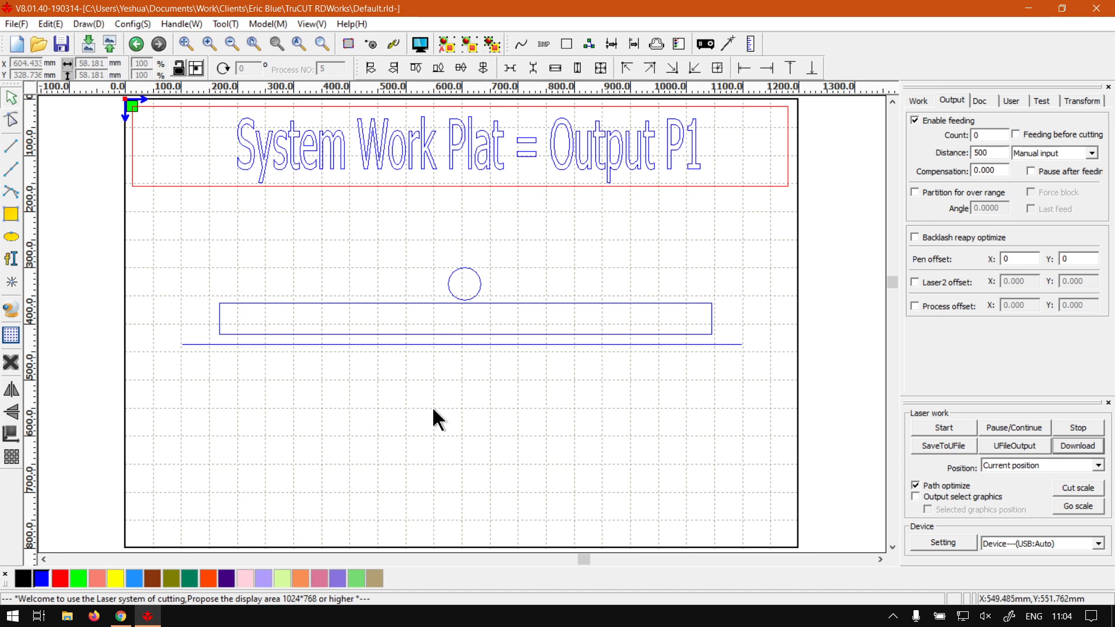
mouse_move(497, 372)
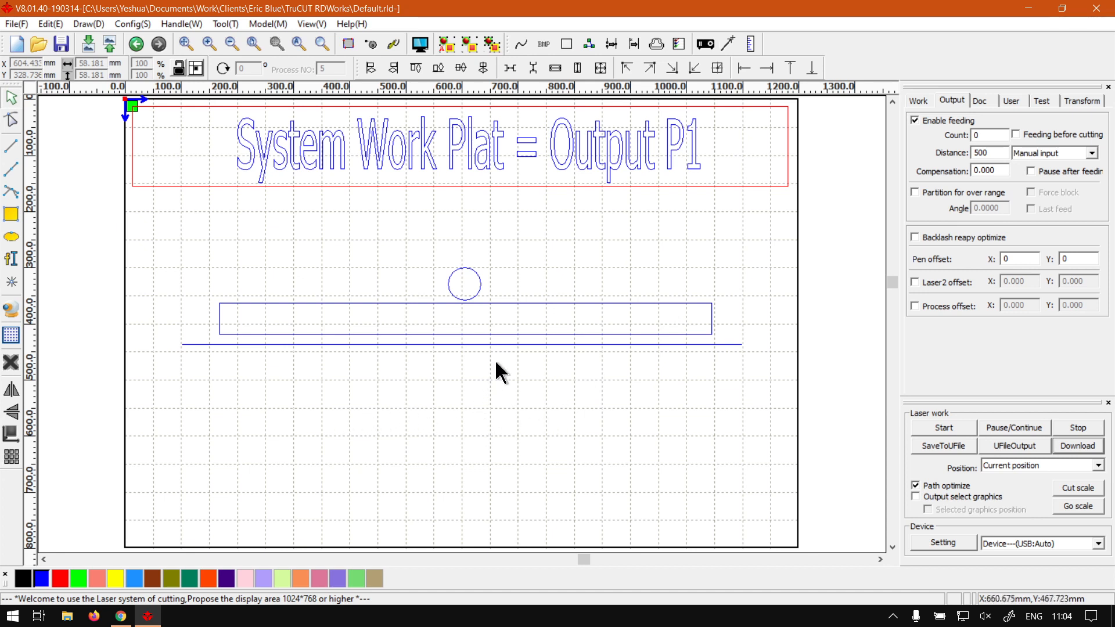
mouse_move(631, 493)
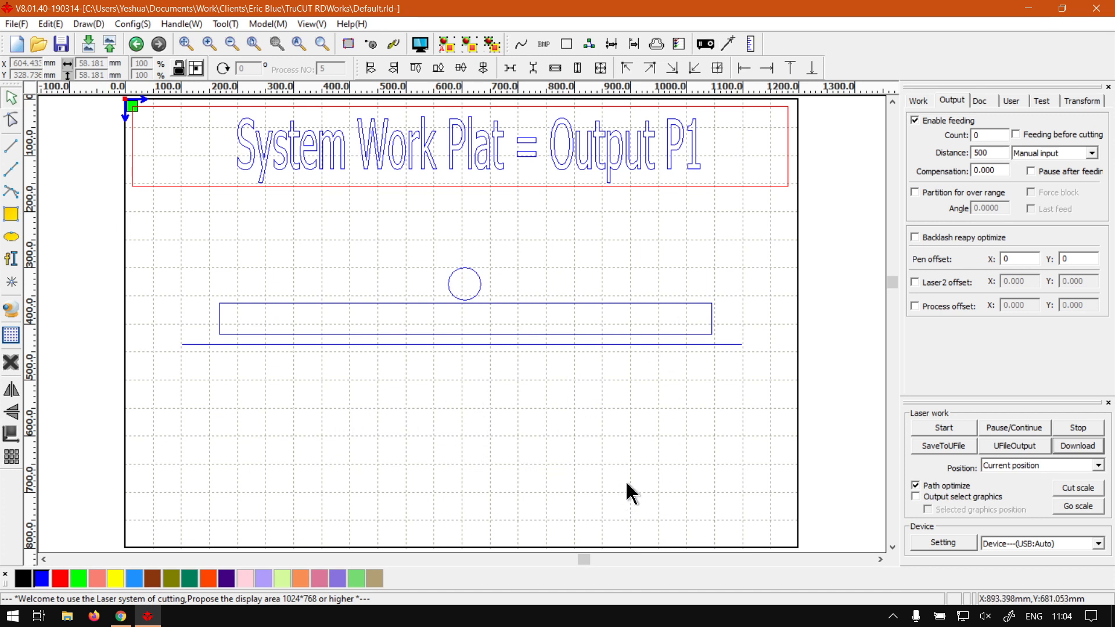
mouse_move(573, 434)
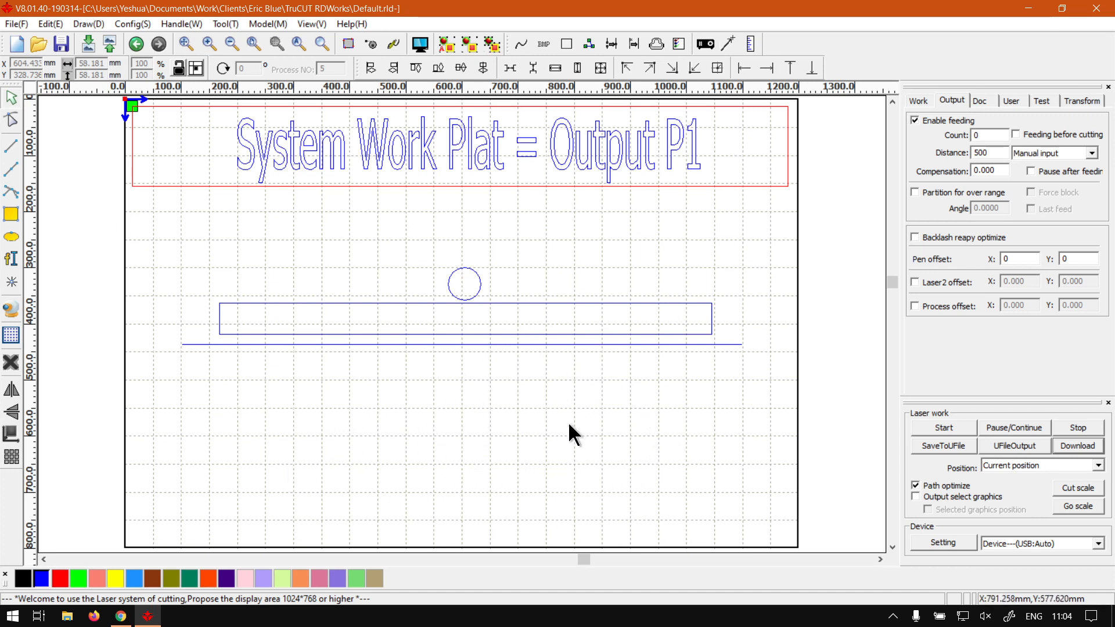
mouse_move(669, 387)
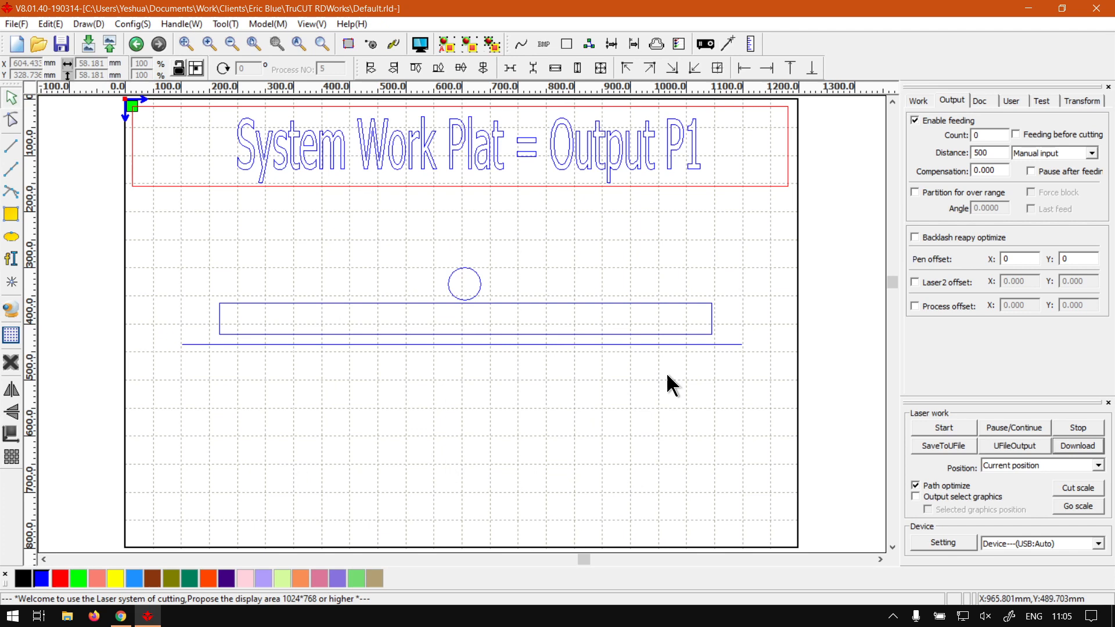
mouse_move(1022, 155)
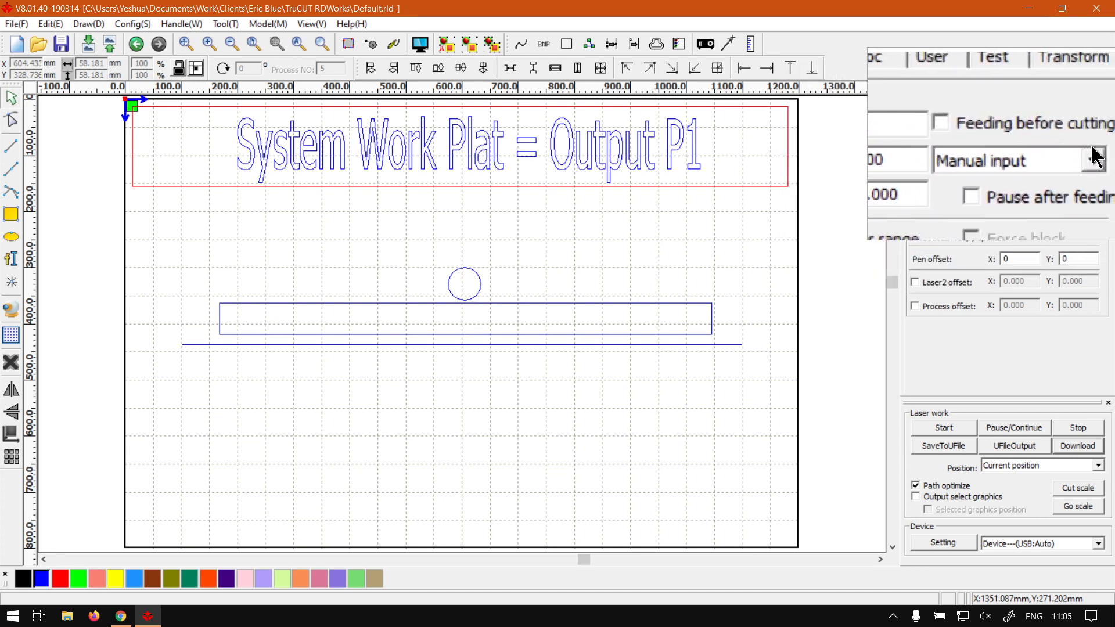
click(885, 58)
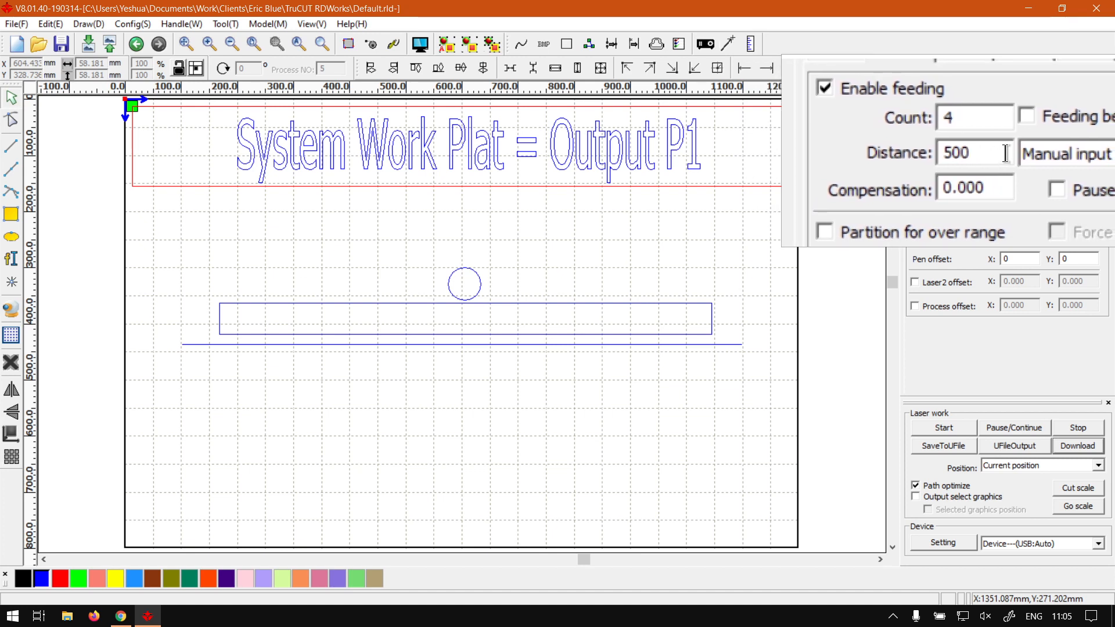
click(975, 153)
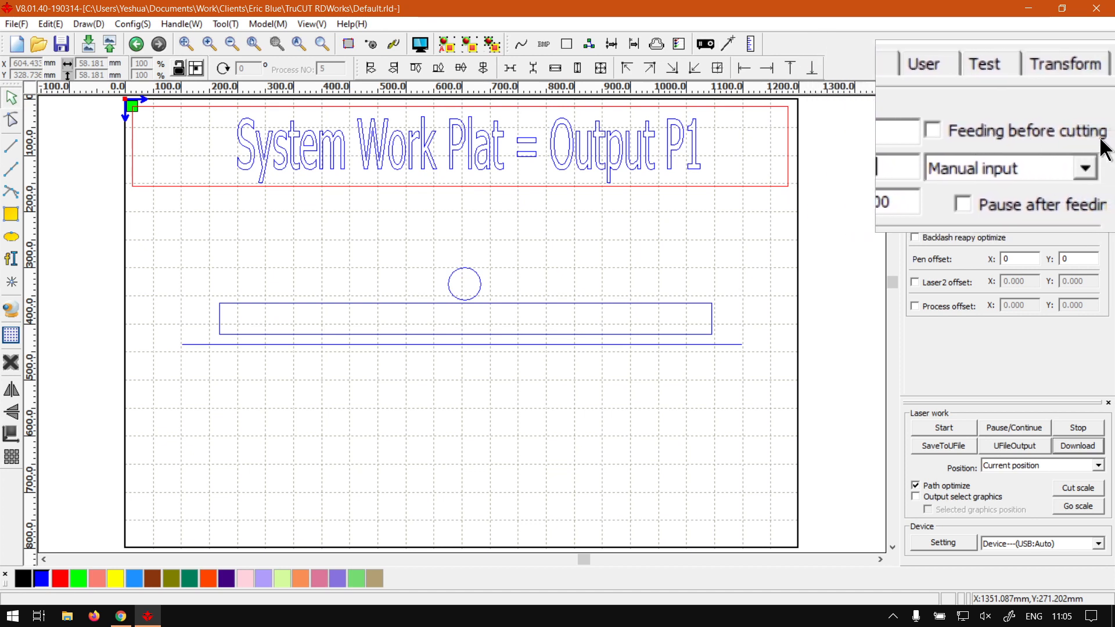
Step: Commit the feeding distance as 500.000 on the Output tab, keeping count 4
click(888, 65)
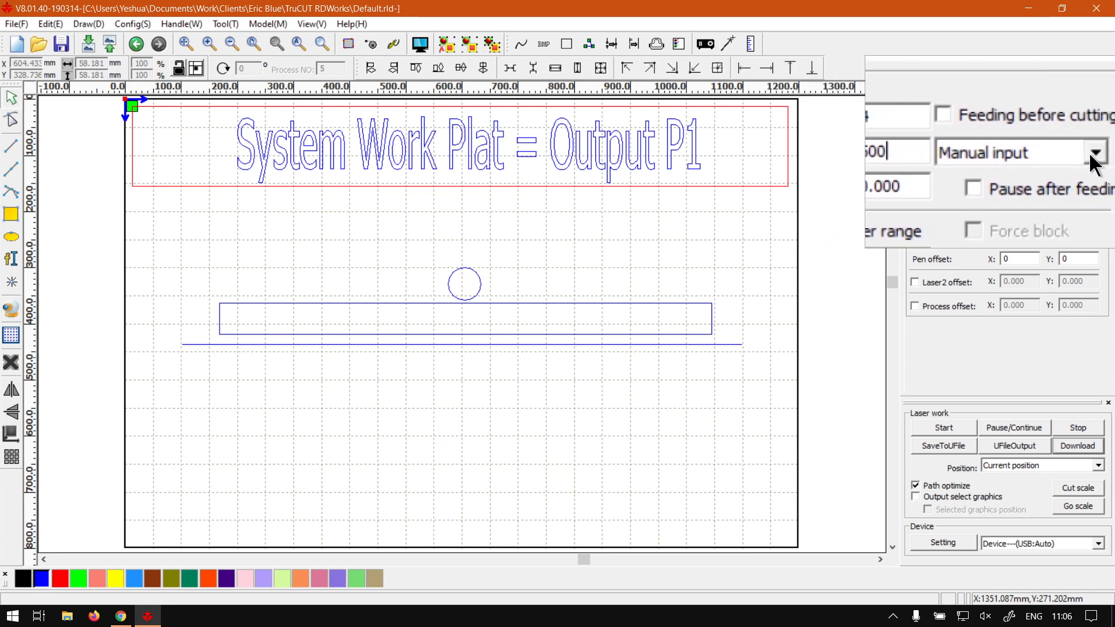
click(1096, 152)
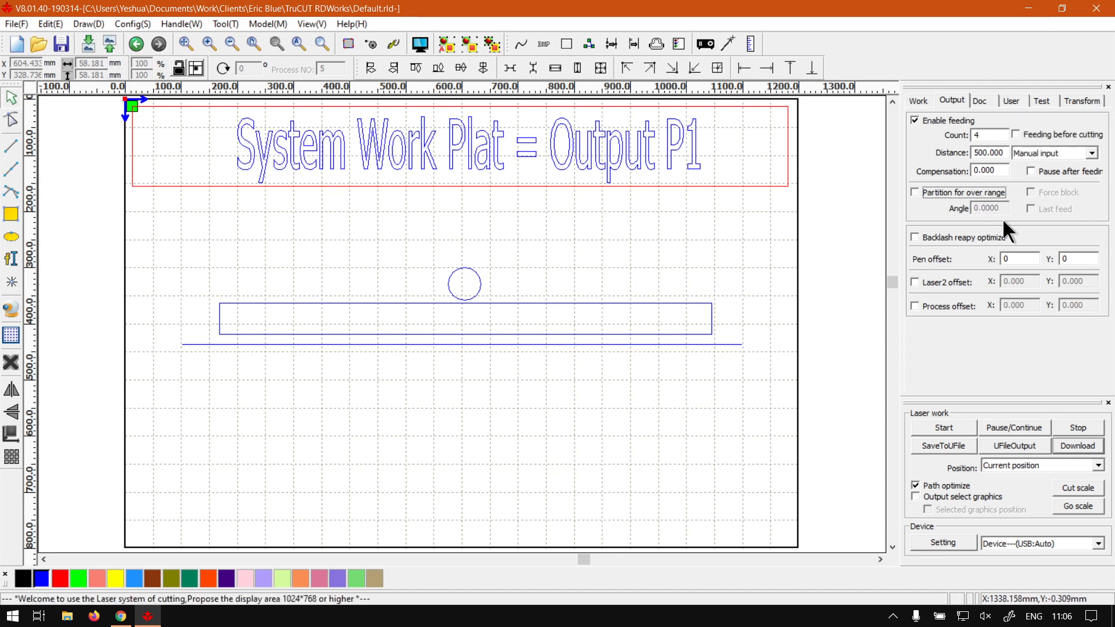
mouse_move(960, 174)
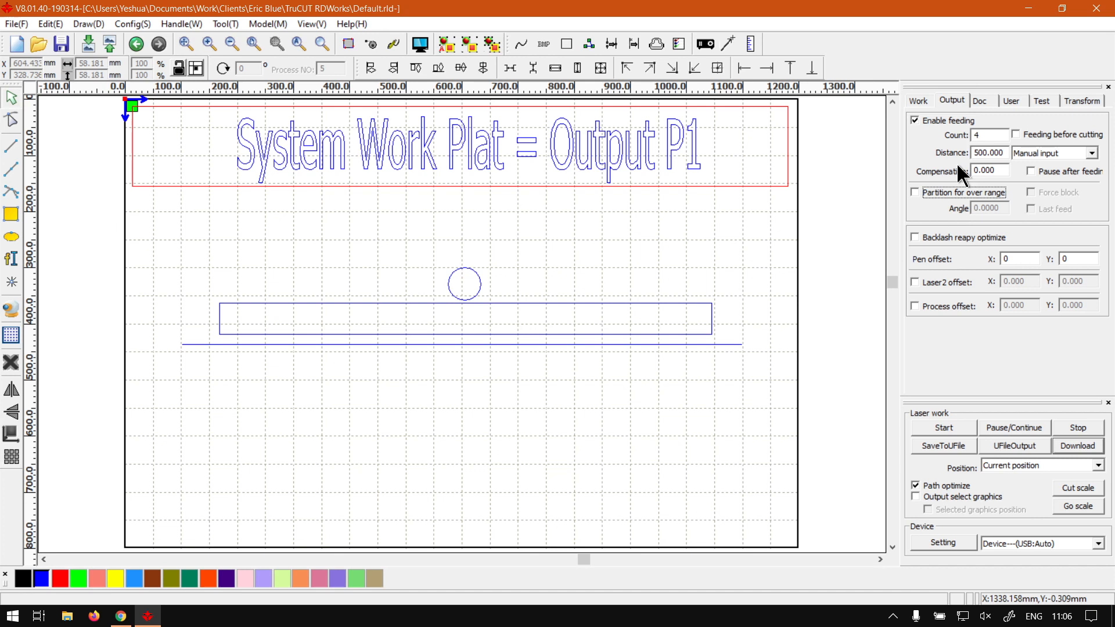
mouse_move(1059, 237)
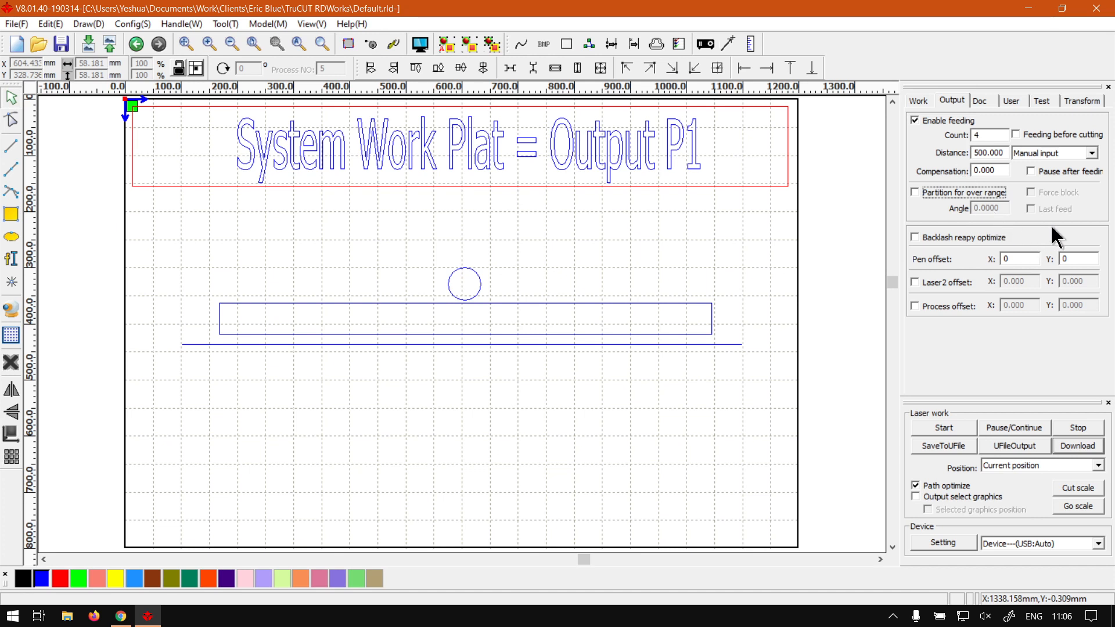
mouse_move(1029, 184)
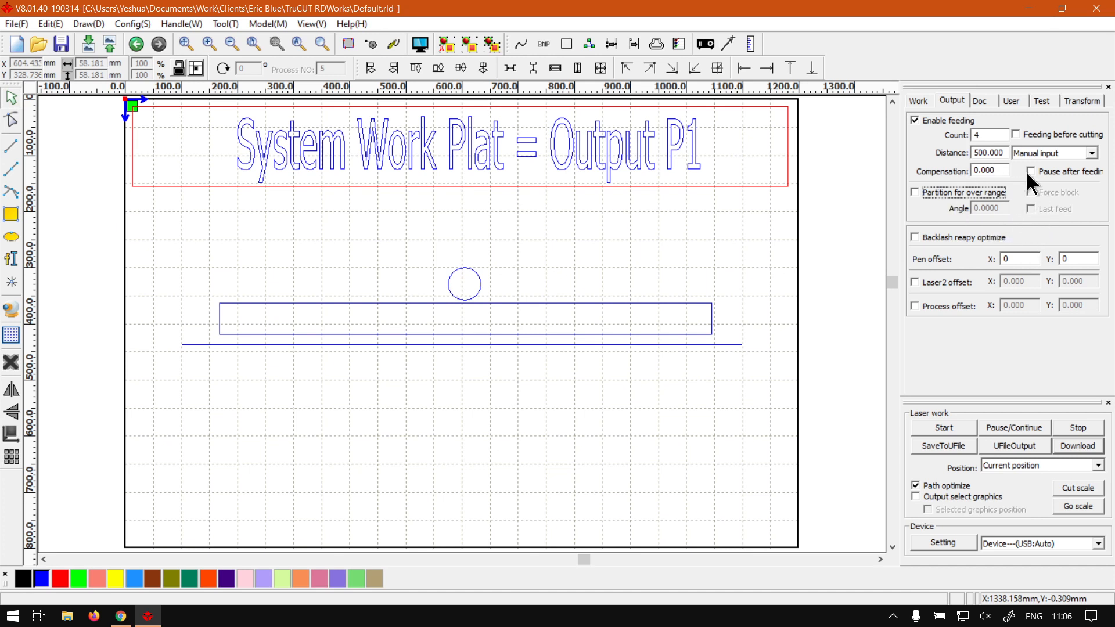
mouse_move(934, 135)
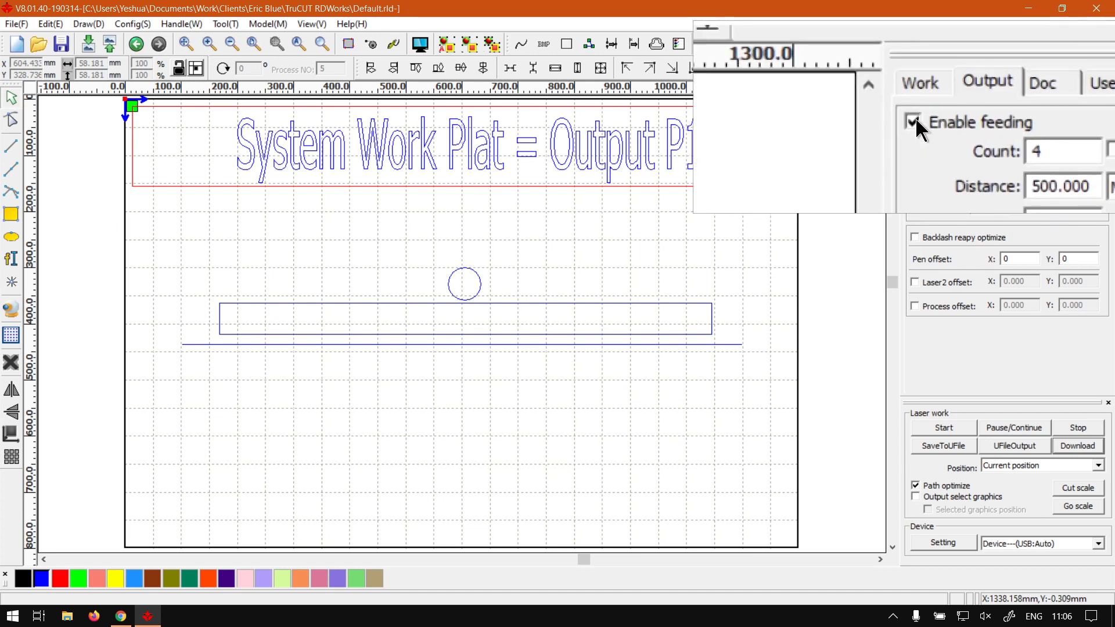
click(915, 121)
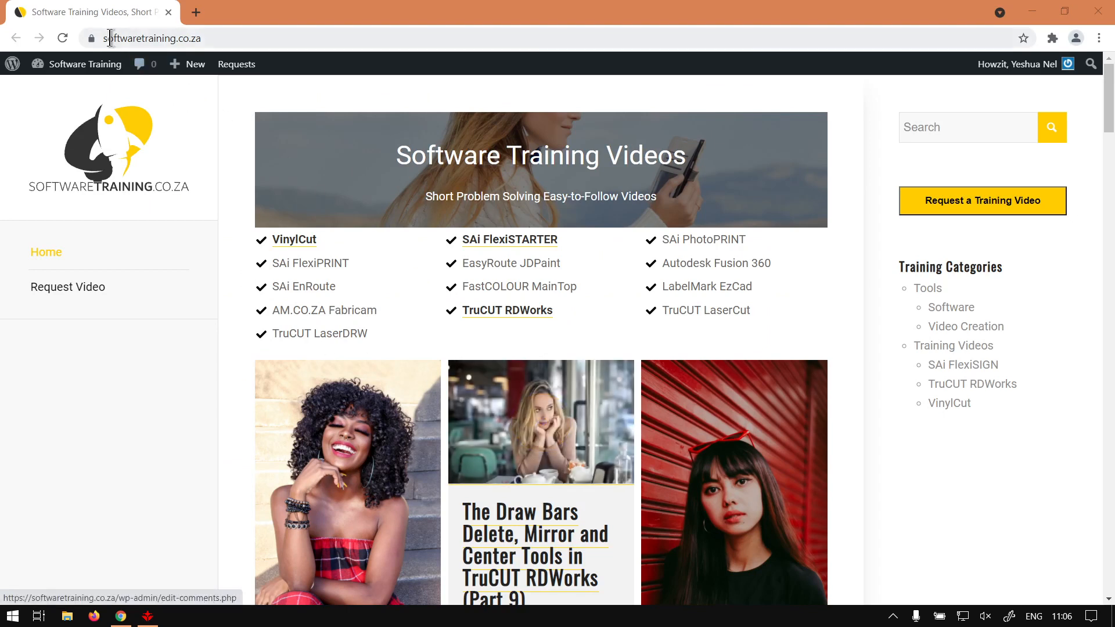
mouse_move(658, 358)
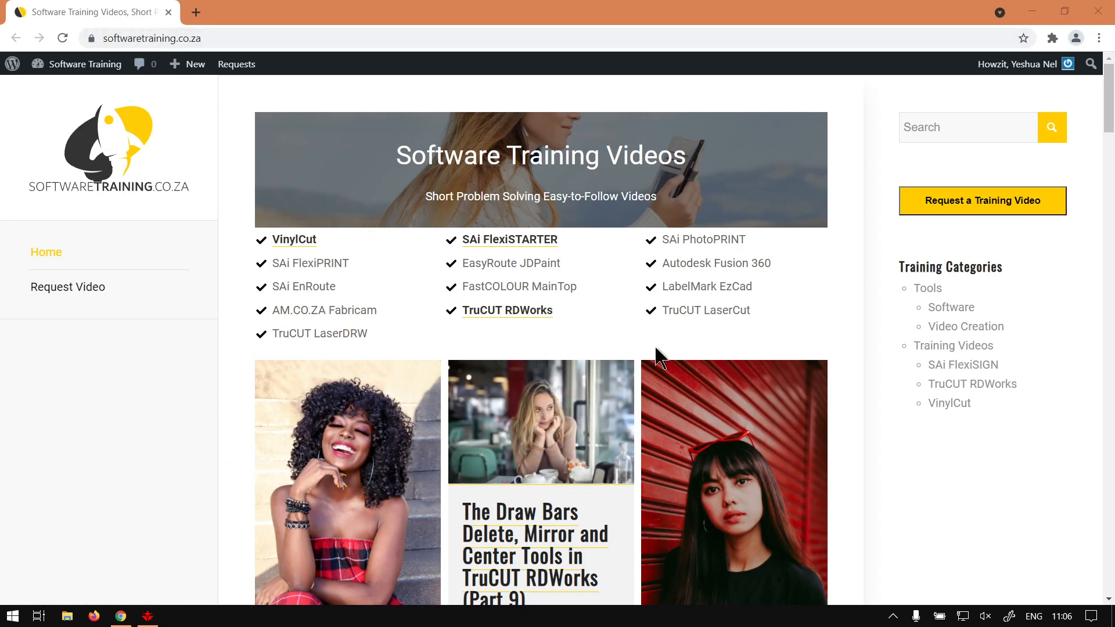
mouse_move(912, 173)
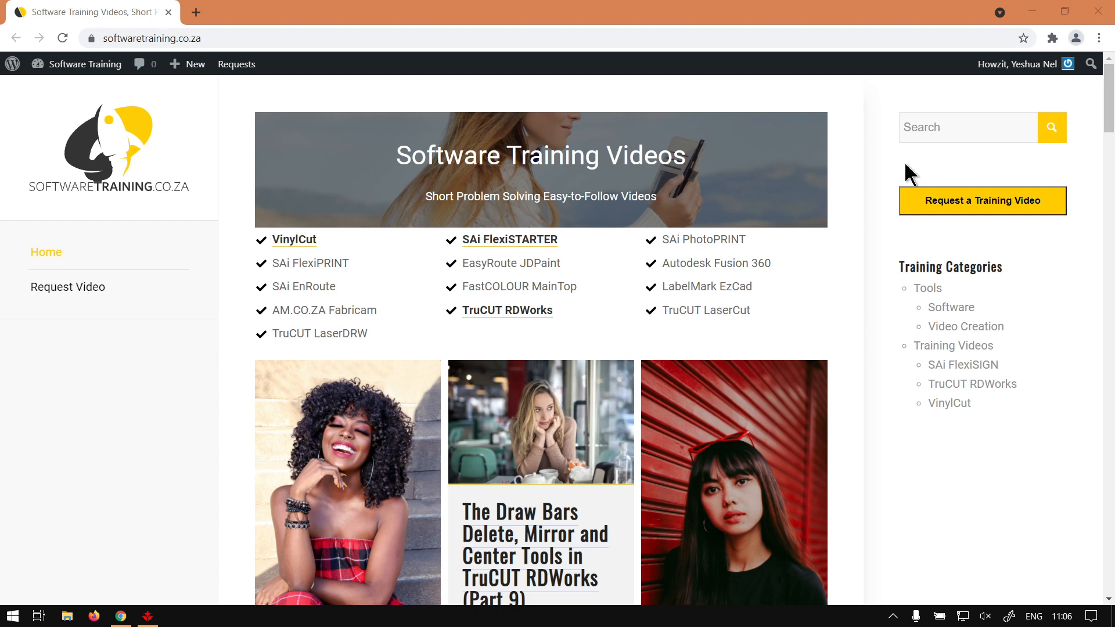
mouse_move(1032, 160)
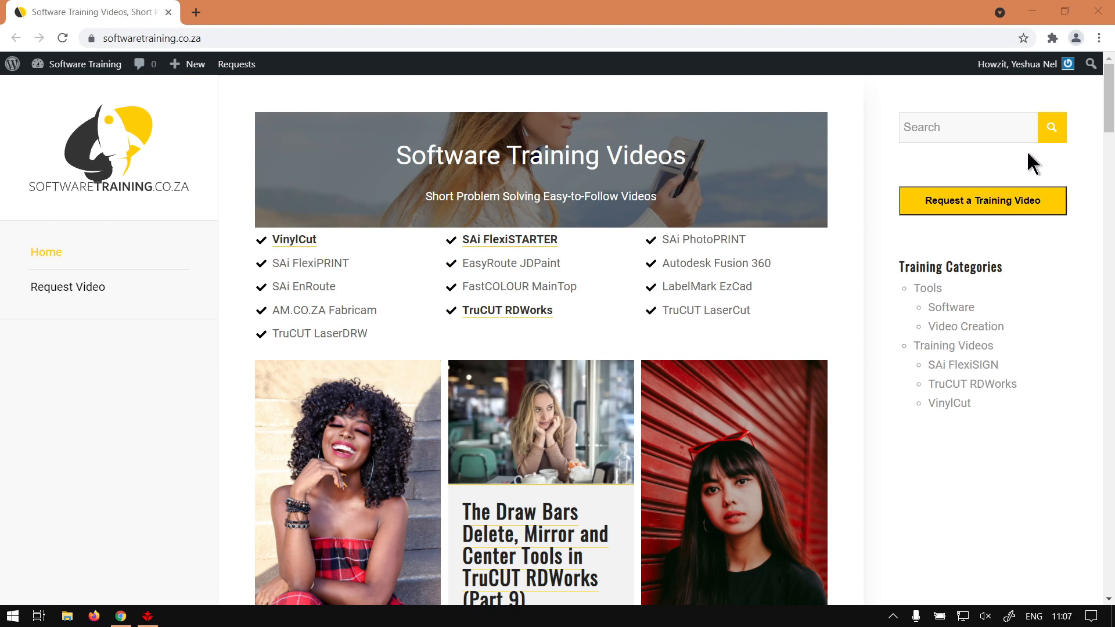
mouse_move(1035, 180)
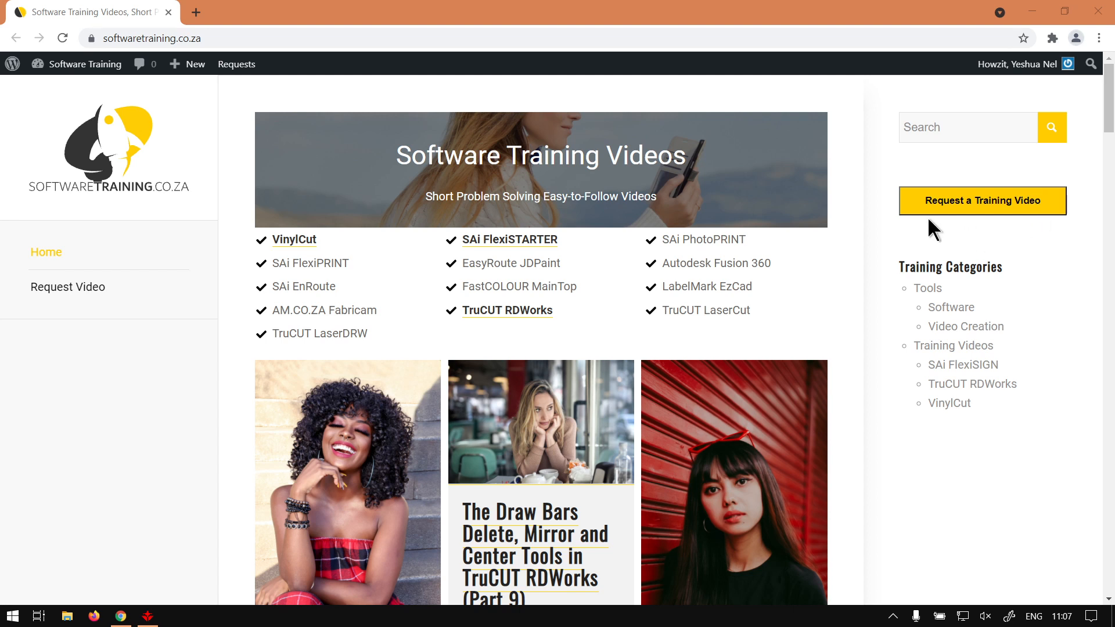
mouse_move(1010, 233)
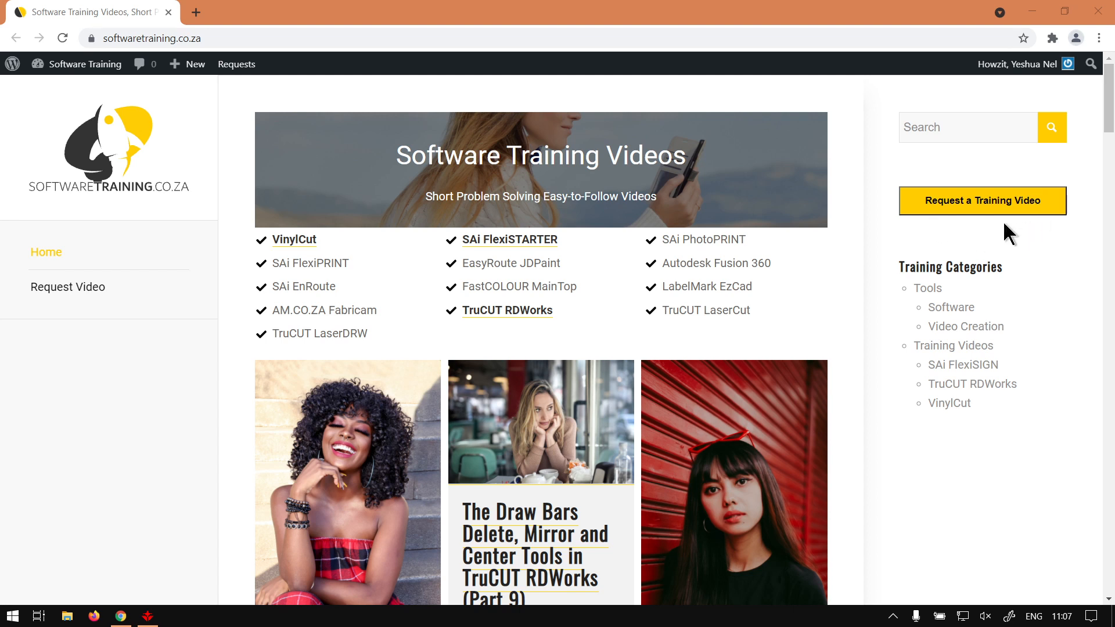
mouse_move(1032, 268)
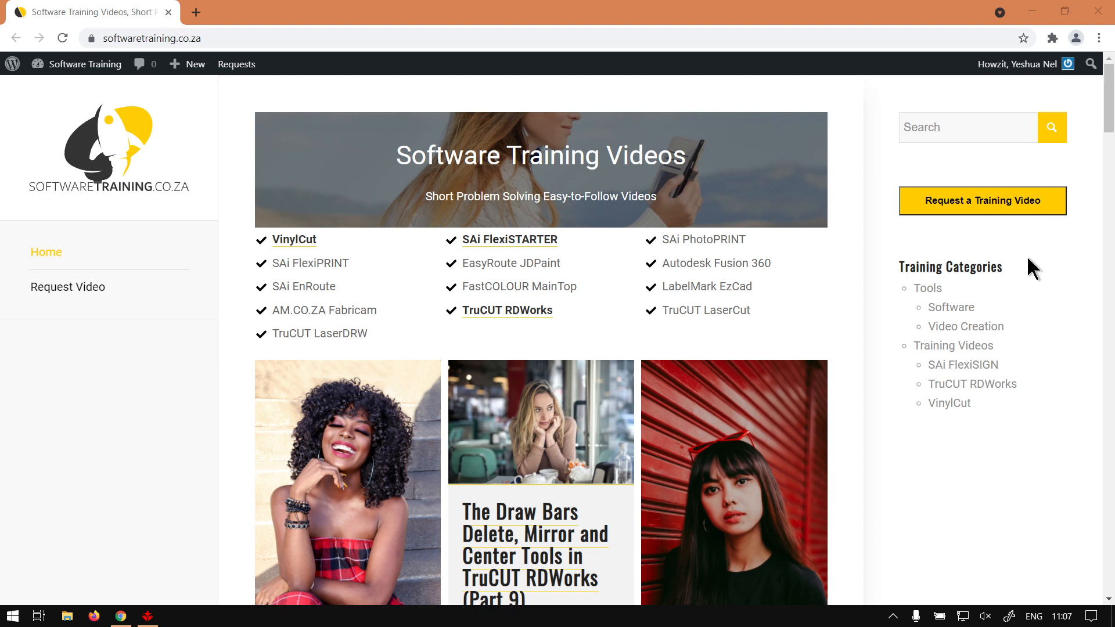